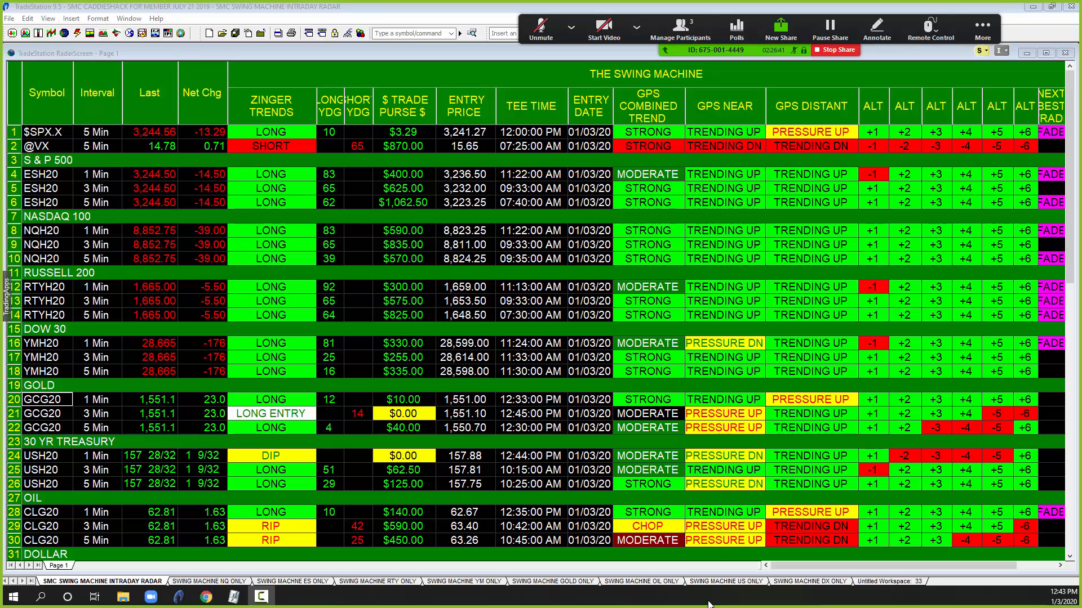
Step: Switch to the Swing Machine Oil workspace showing the Crude Oil Feb 2020 Renko chart
{"action": "left_click", "coordinate": [1062, 595]}
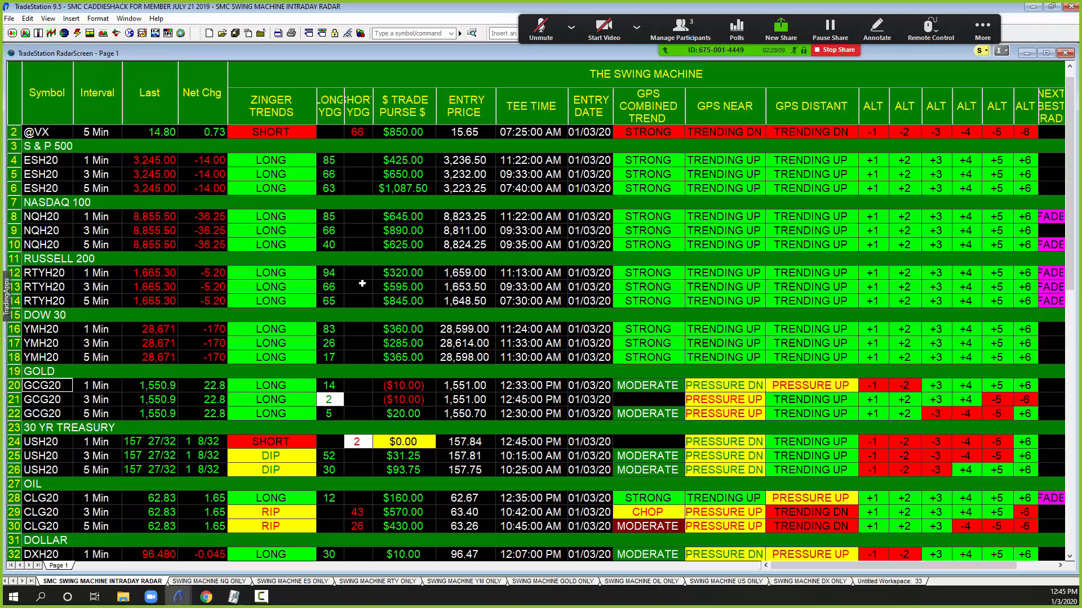
{"action": "mouse_move", "coordinate": [527, 275]}
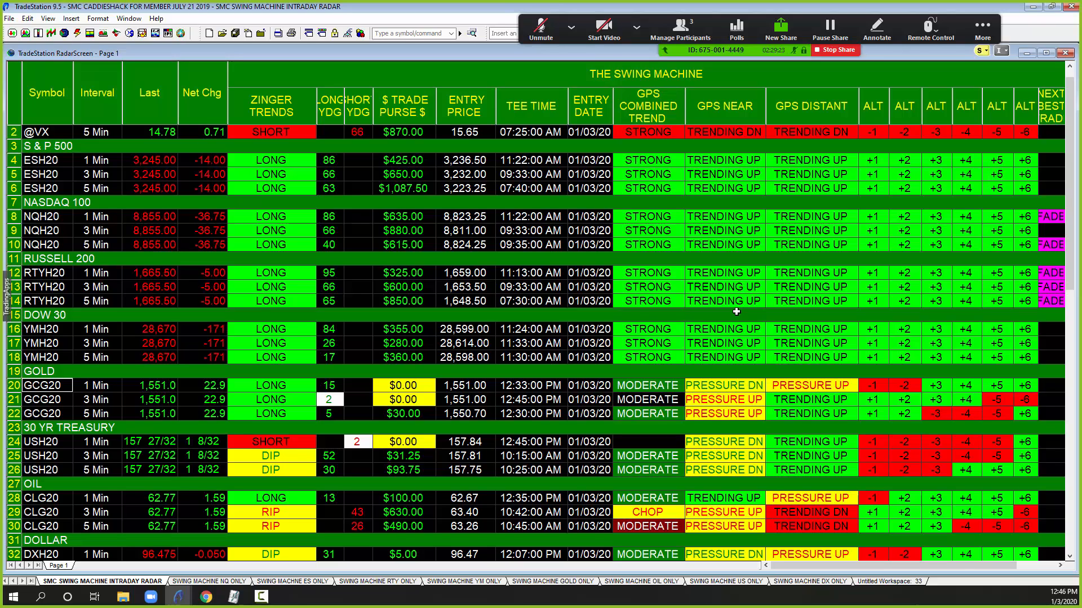
{"action": "mouse_move", "coordinate": [625, 232]}
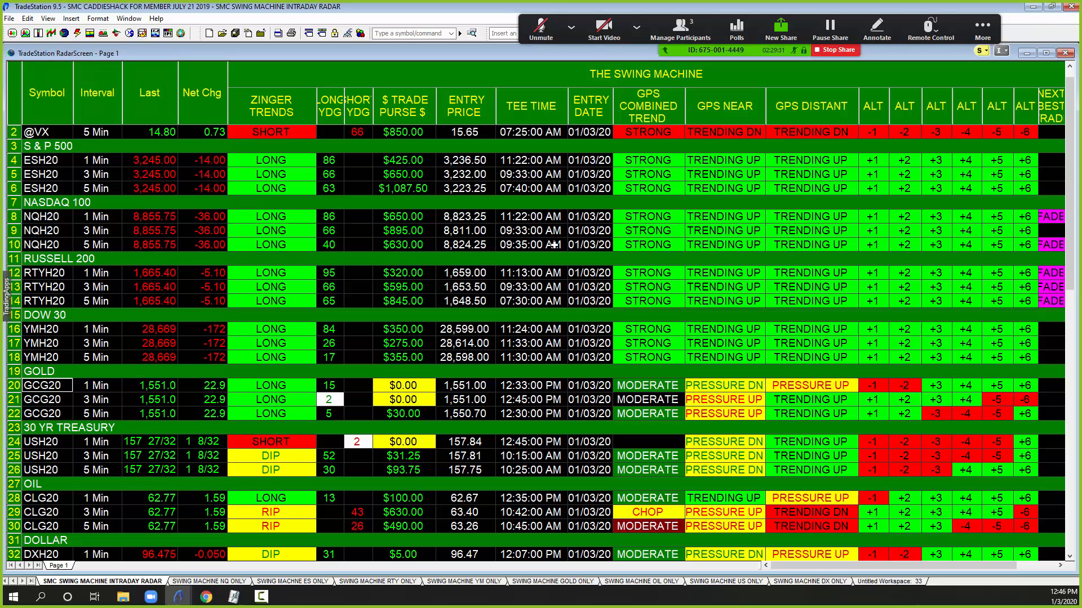
{"action": "mouse_move", "coordinate": [510, 367]}
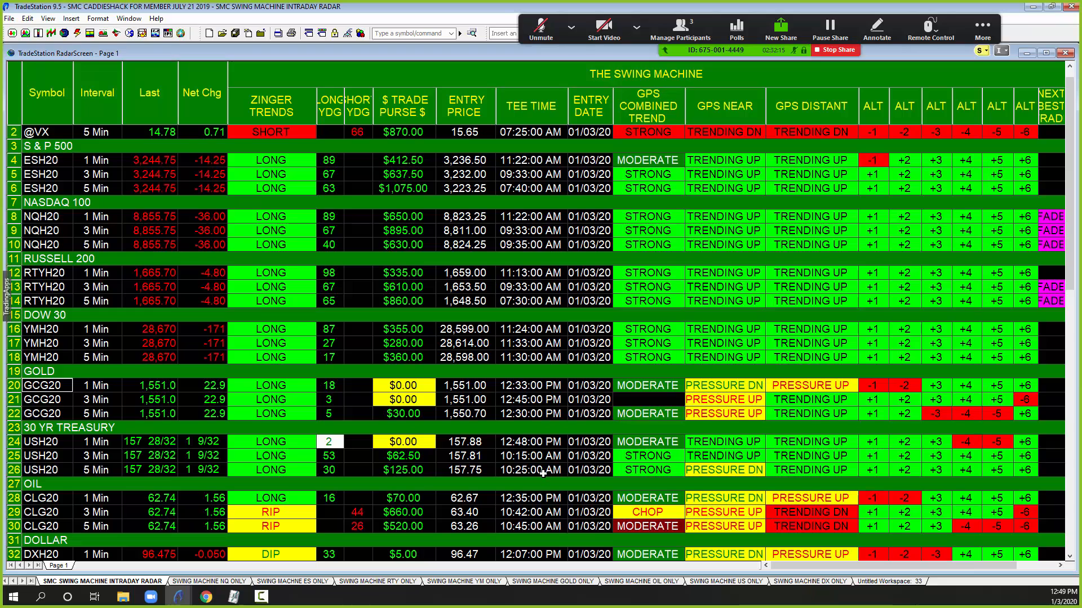
{"action": "left_click", "coordinate": [375, 581]}
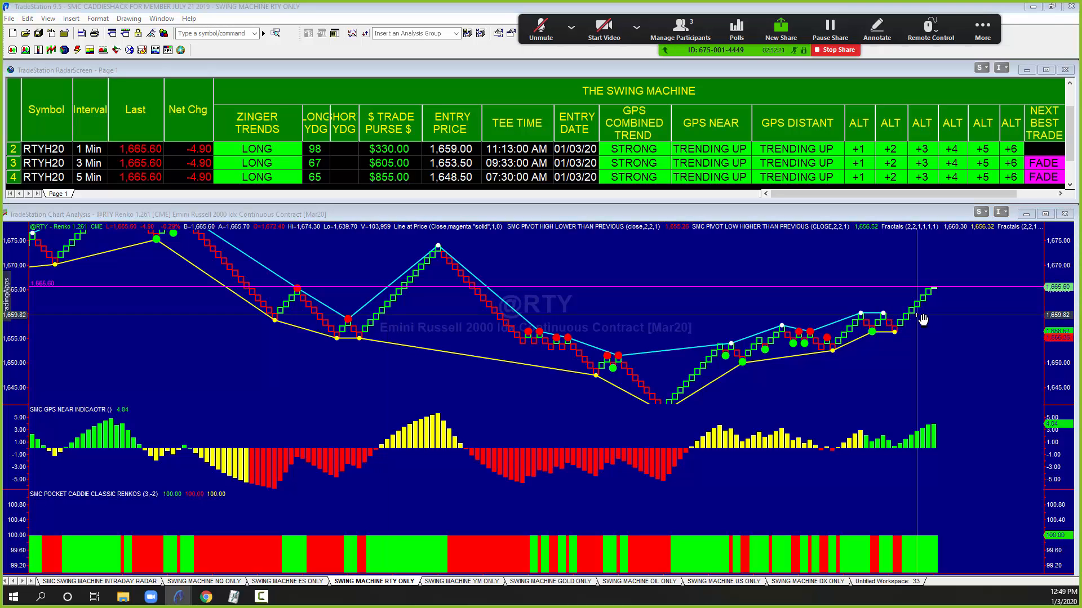
{"action": "mouse_move", "coordinate": [941, 290]}
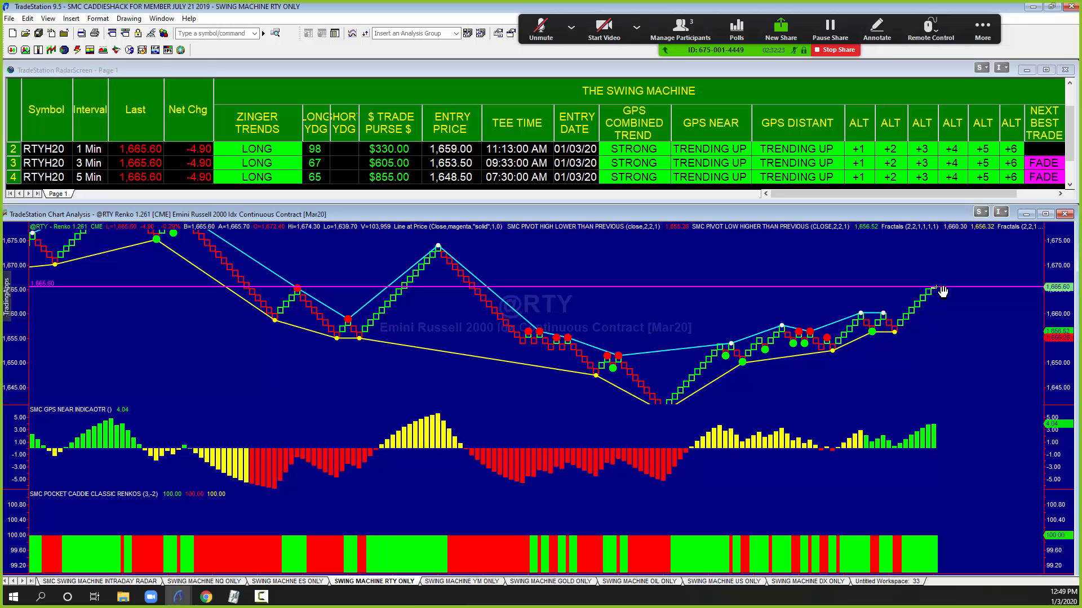
{"action": "mouse_move", "coordinate": [685, 452]}
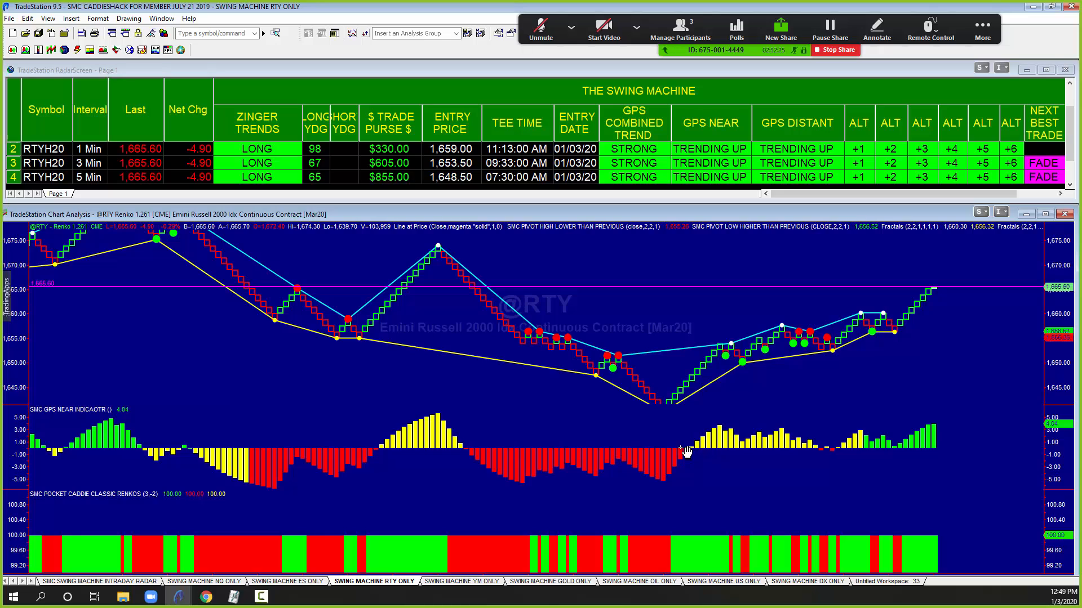
{"action": "mouse_move", "coordinate": [682, 402]}
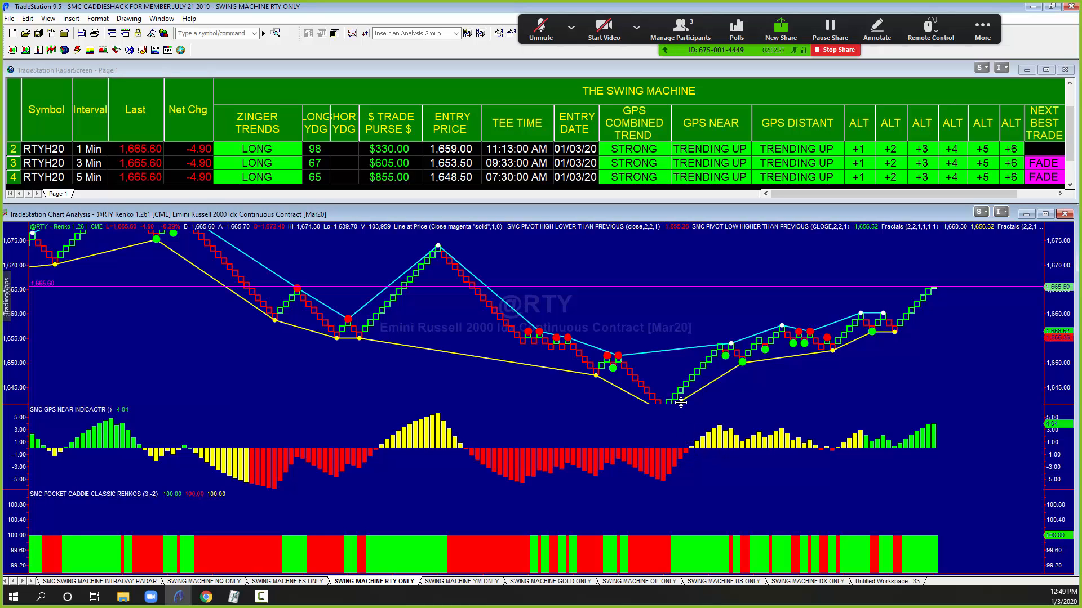
{"action": "mouse_move", "coordinate": [884, 345]}
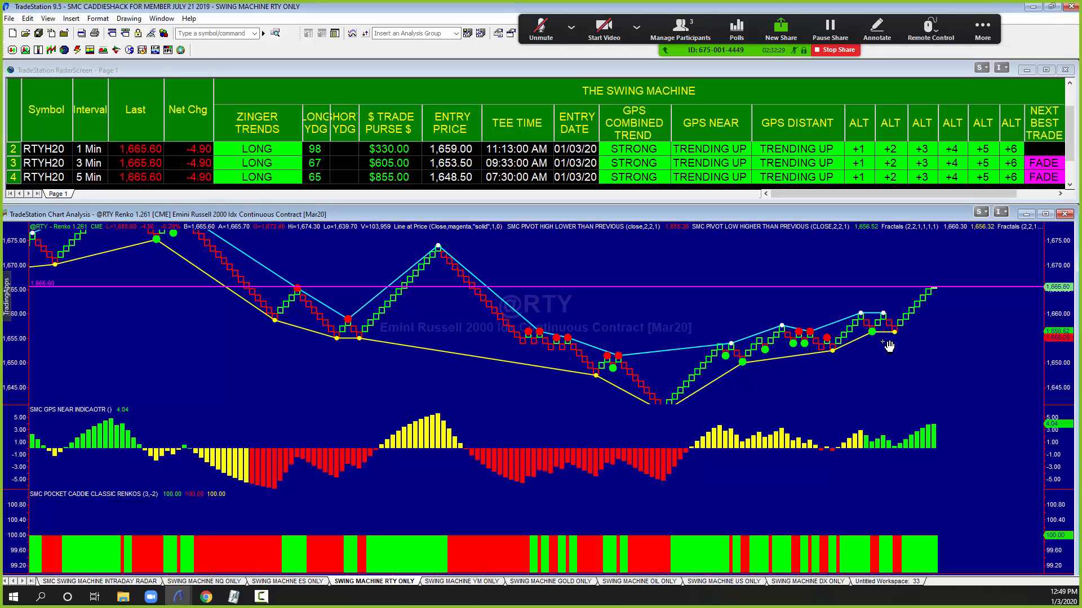
{"action": "mouse_move", "coordinate": [434, 269]}
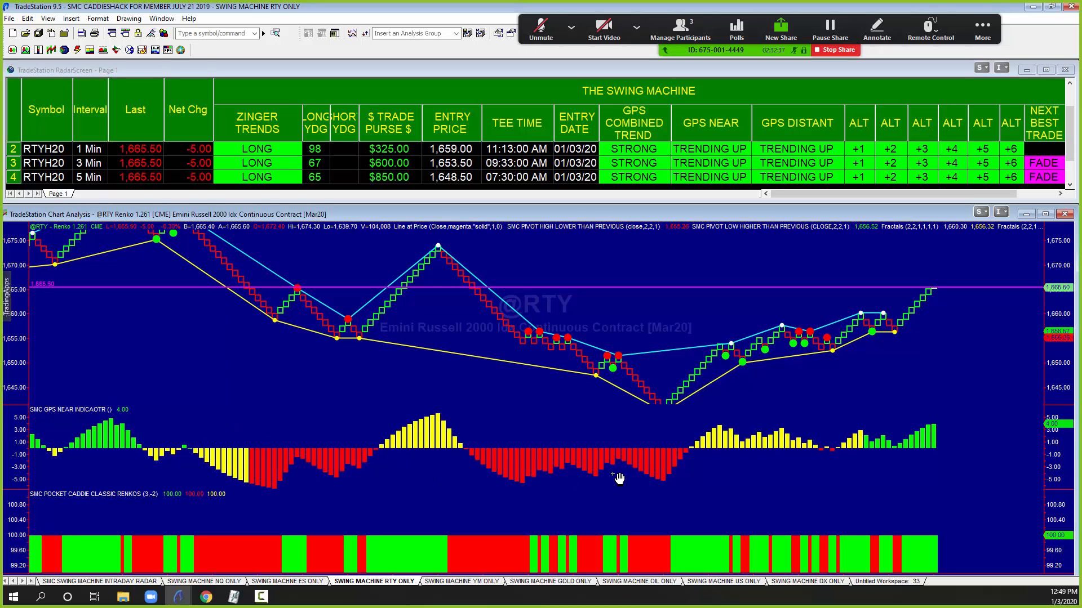
{"action": "mouse_move", "coordinate": [470, 440]}
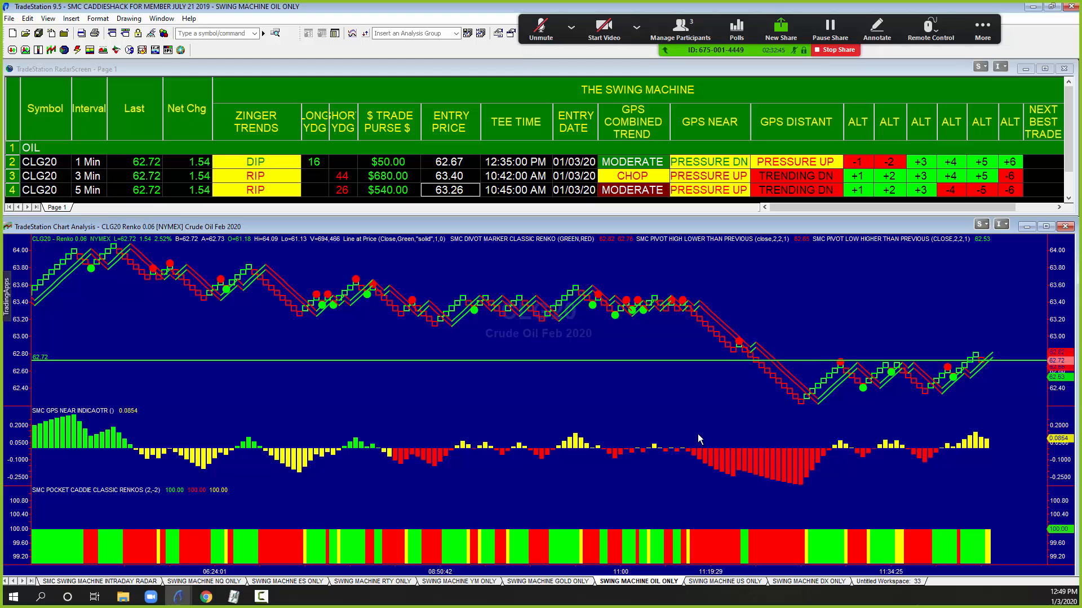
{"action": "mouse_move", "coordinate": [834, 474]}
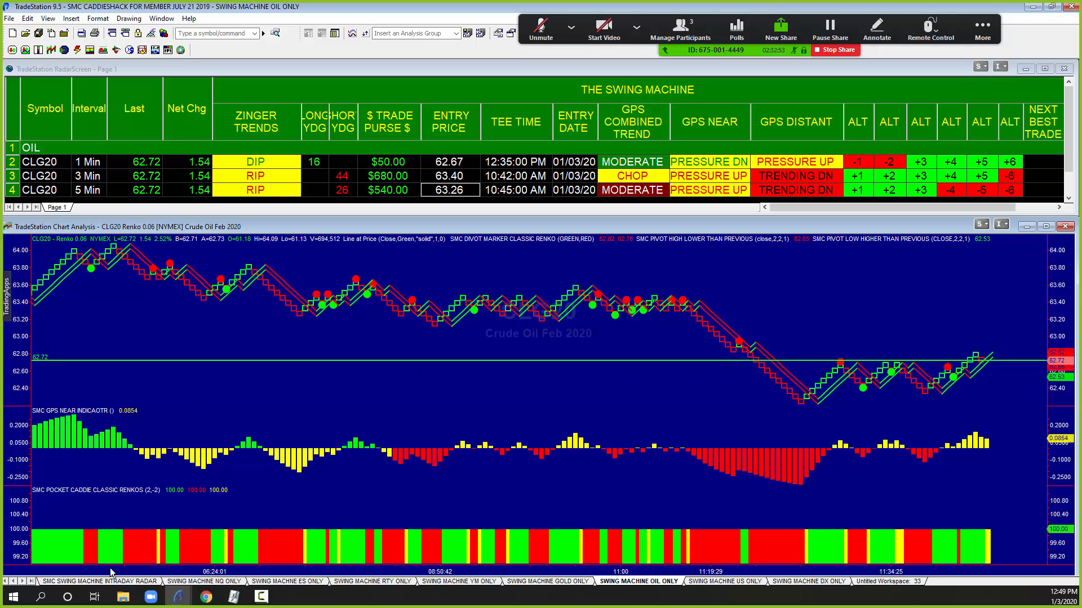
Step: Bring up the SMC Swing Machine Intraday Radar workspace listing VIX through Dollar
{"action": "left_click", "coordinate": [98, 582]}
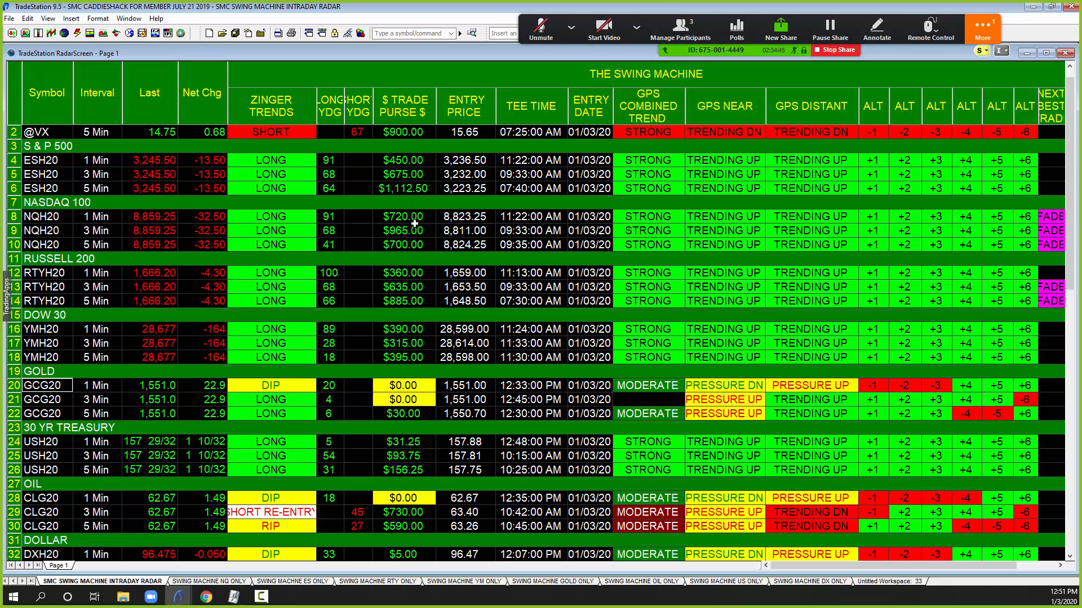
{"action": "mouse_move", "coordinate": [335, 284]}
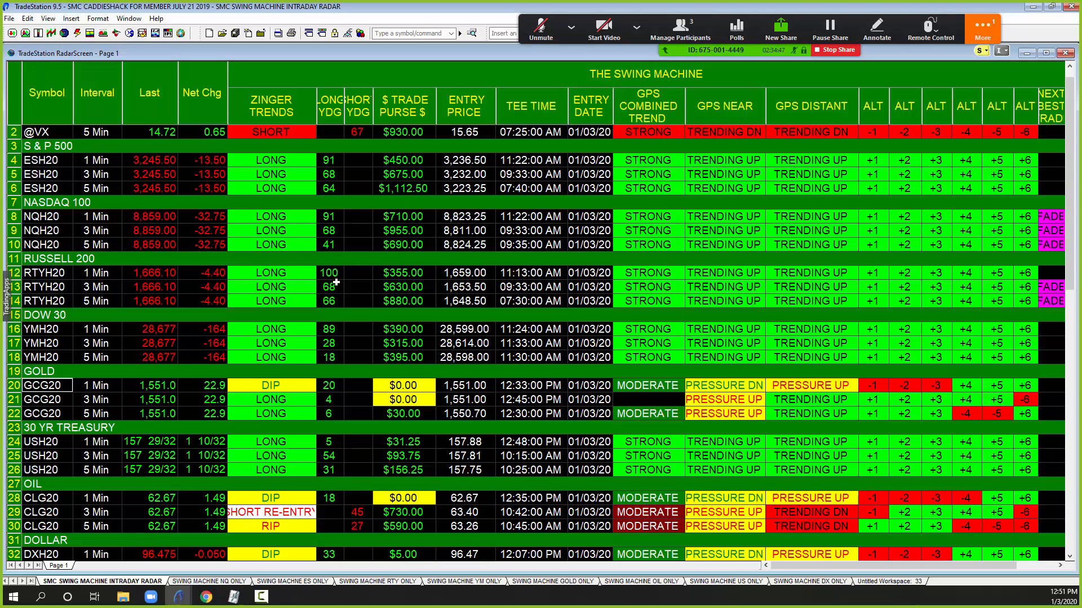